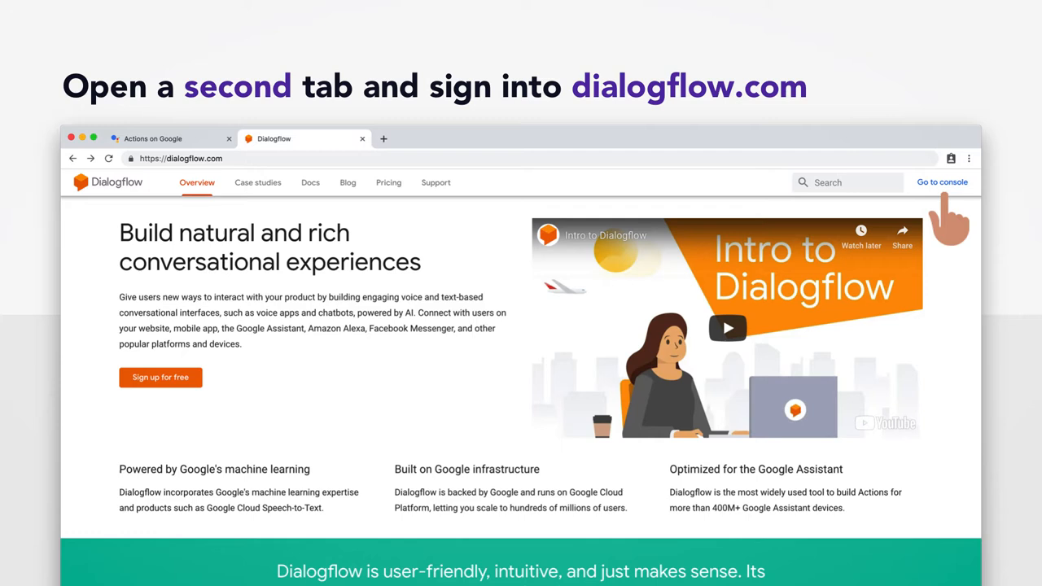
Step: Enter the Dialogflow console and allow it access to the Google account
{"action": "left_click", "coordinate": [943, 182]}
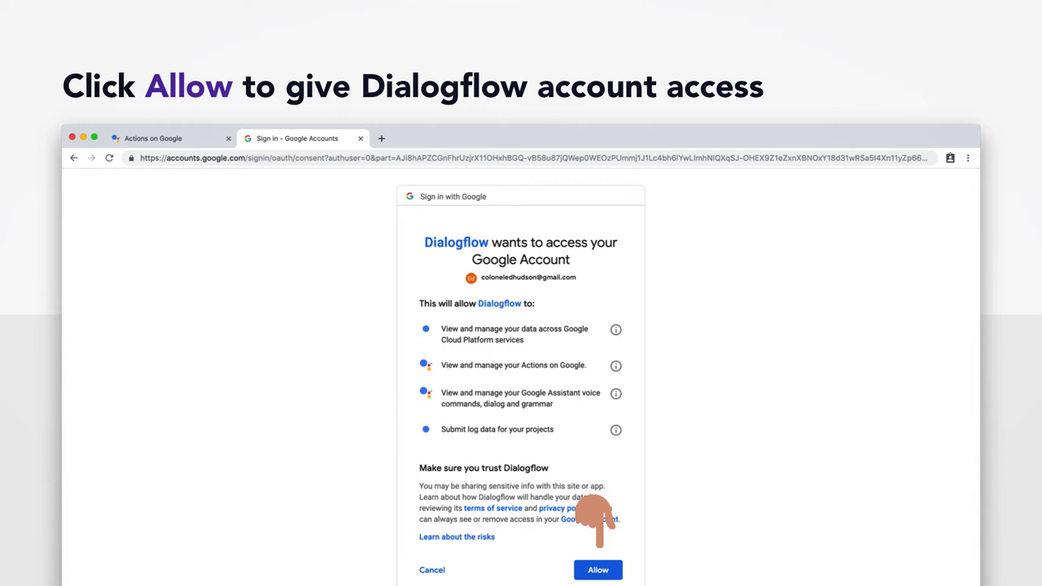
{"action": "left_click", "coordinate": [598, 569]}
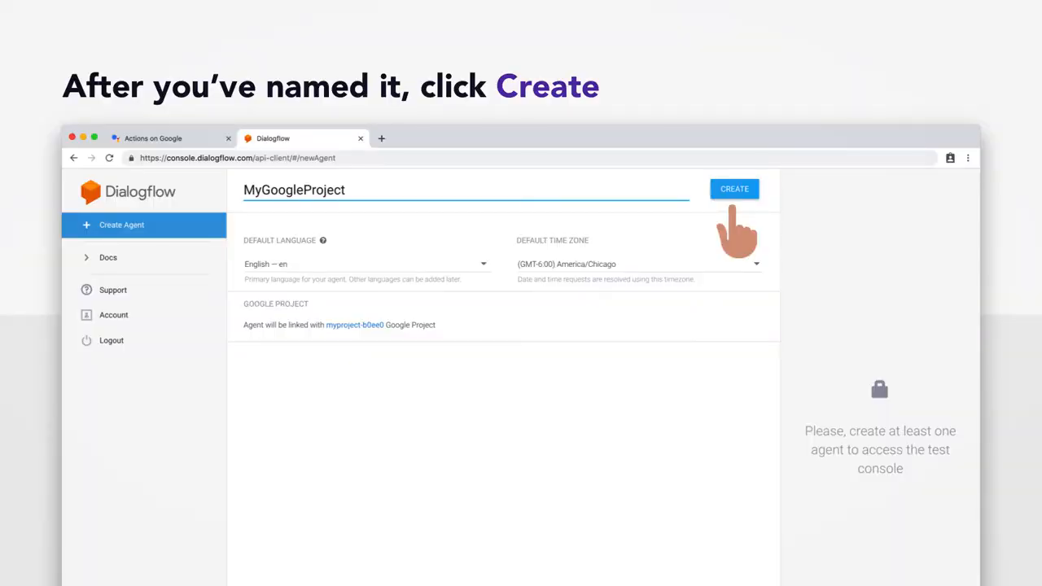
Step: Create the MyGoogleProject agent with its default Welcome and Fallback intents
{"action": "left_click", "coordinate": [733, 189]}
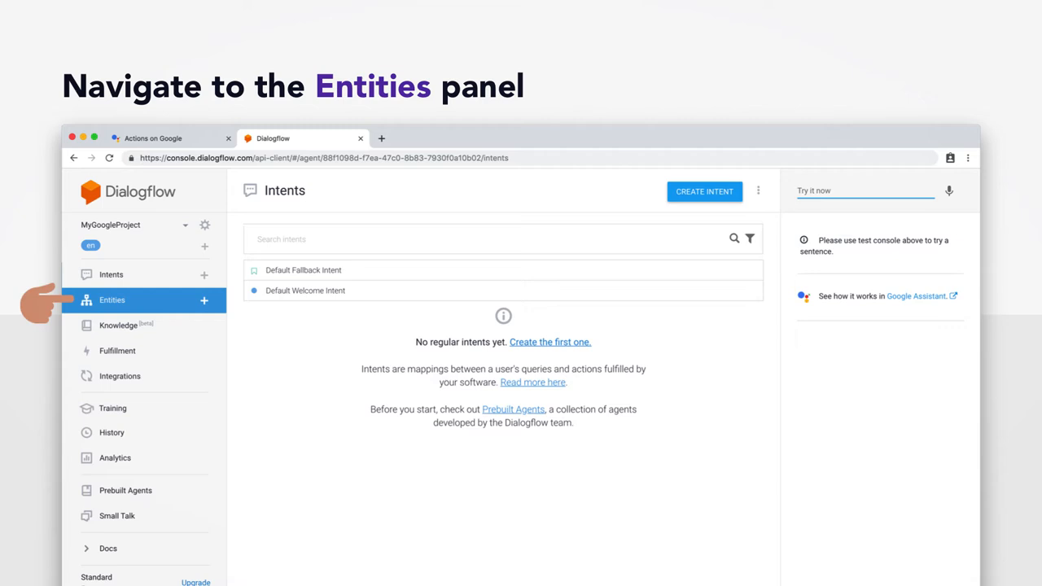
Step: Start a new entity named zodiac-sign from the Entities list
{"action": "left_click", "coordinate": [111, 299]}
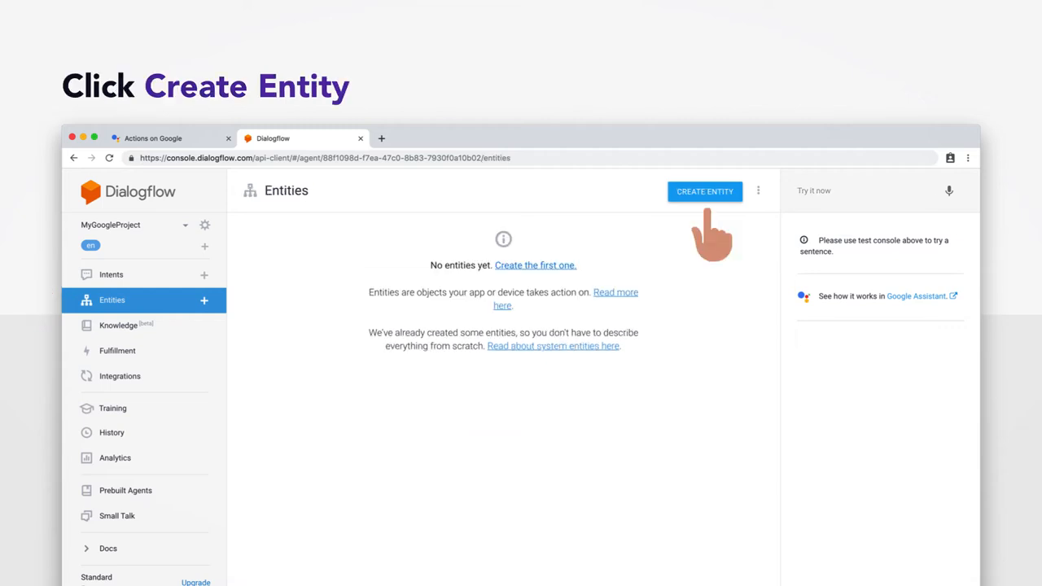
{"action": "left_click", "coordinate": [703, 192]}
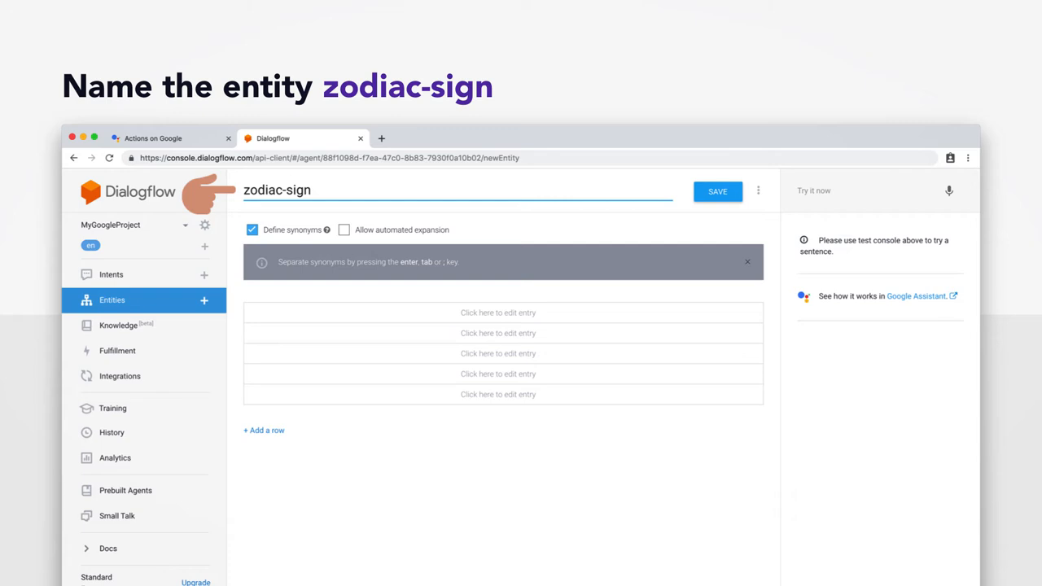
Step: Begin editing the first entry row of the zodiac-sign entity
{"action": "left_click", "coordinate": [498, 313]}
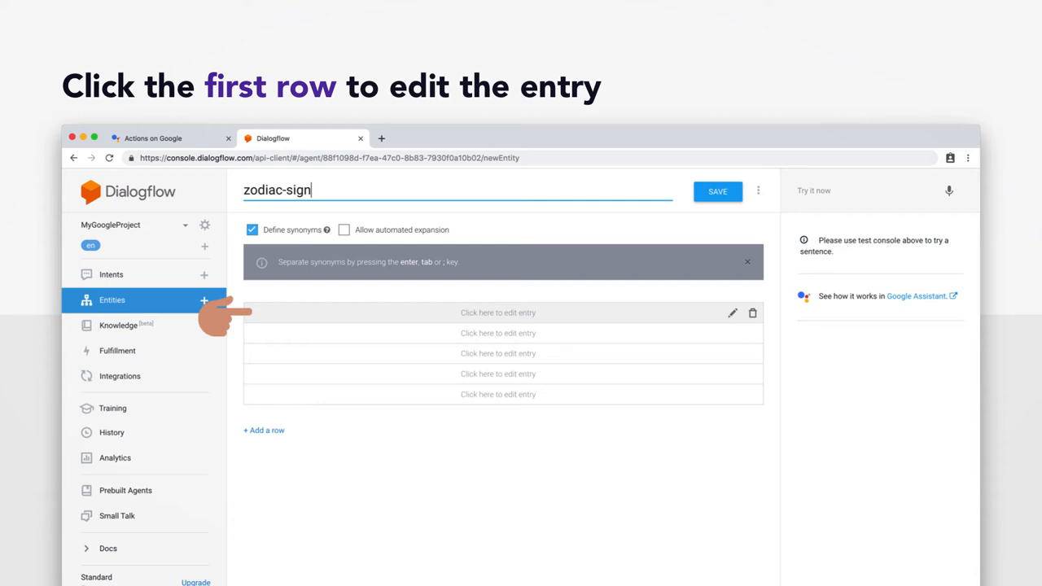
Step: Add Aries as the first reference value of zodiac-sign
{"action": "type", "text": "Aries"}
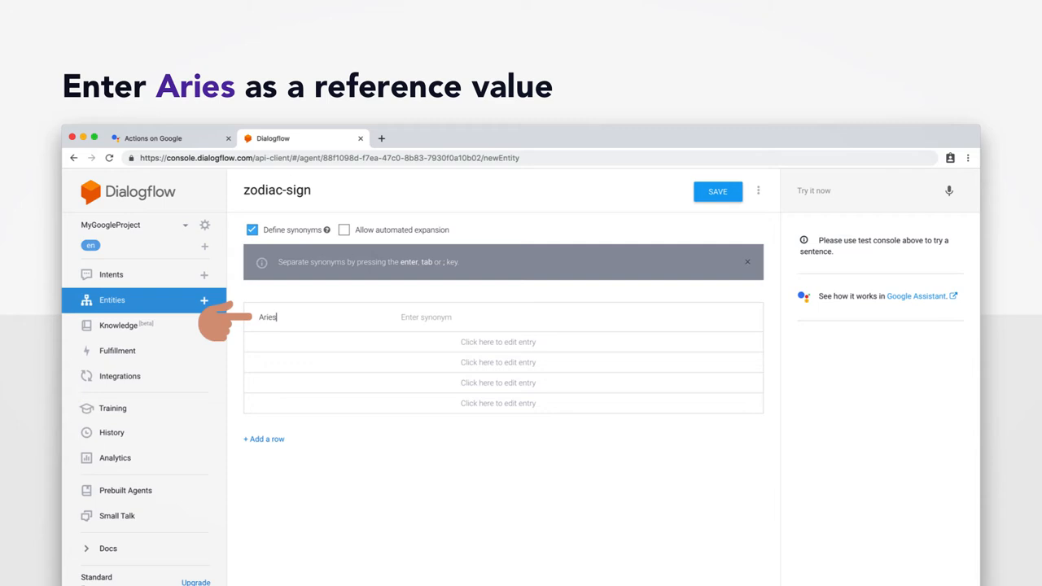
{"action": "key", "text": "enter"}
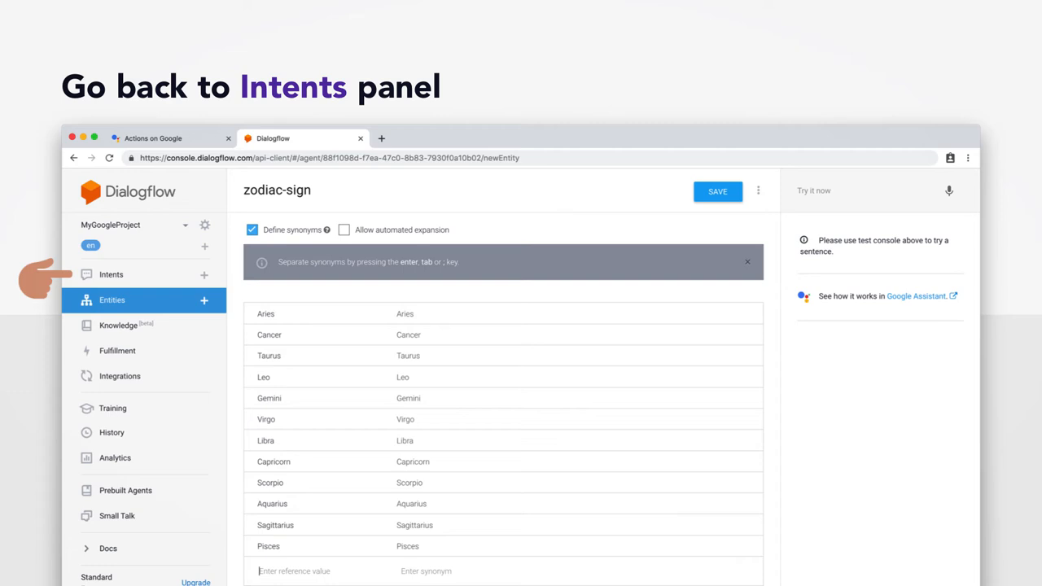
Step: Start a new intent named Get Horoscope from the Intents list
{"action": "left_click", "coordinate": [111, 274]}
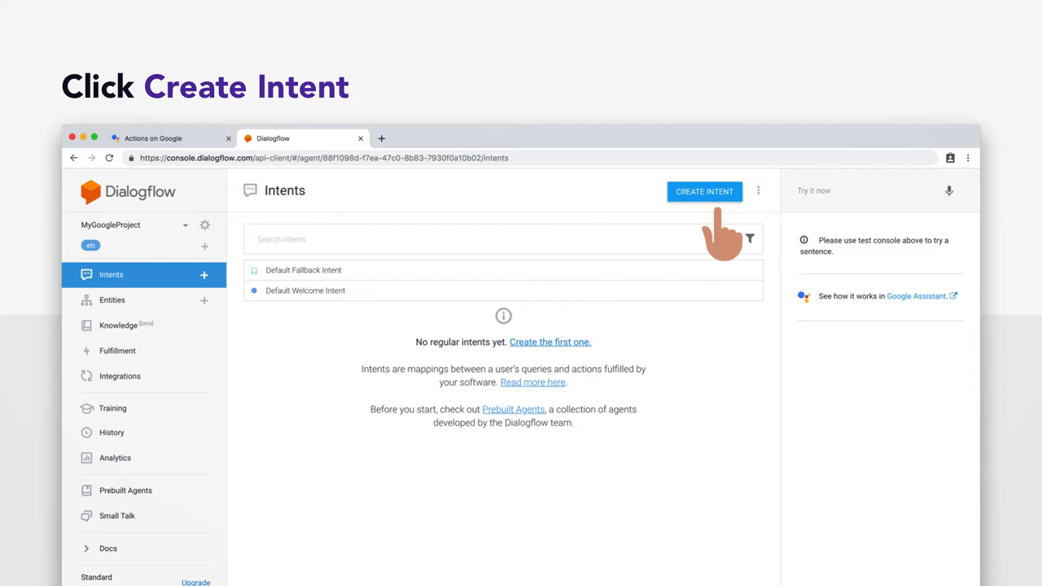
{"action": "left_click", "coordinate": [703, 190]}
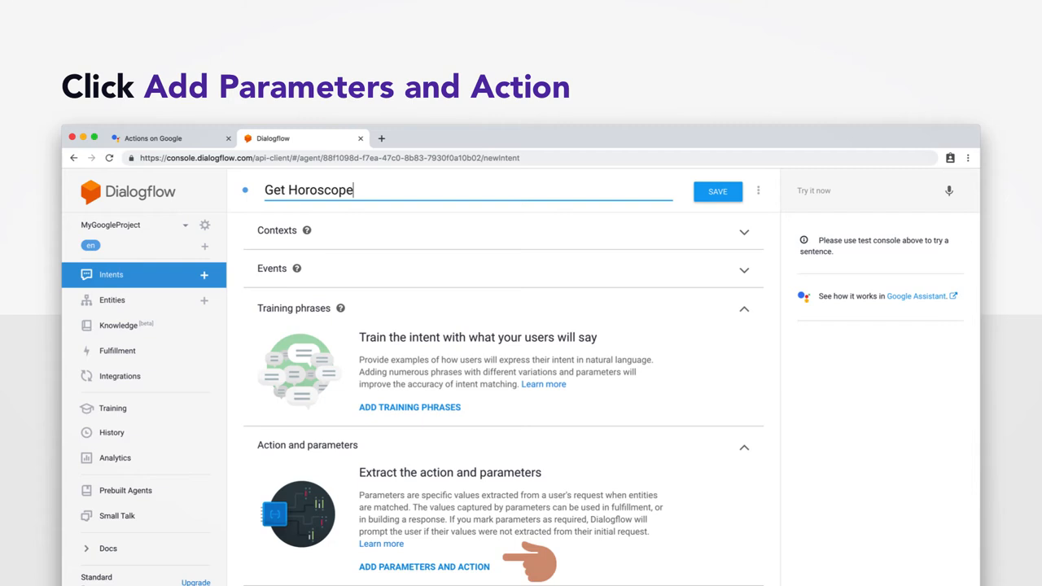
{"action": "left_click", "coordinate": [423, 567]}
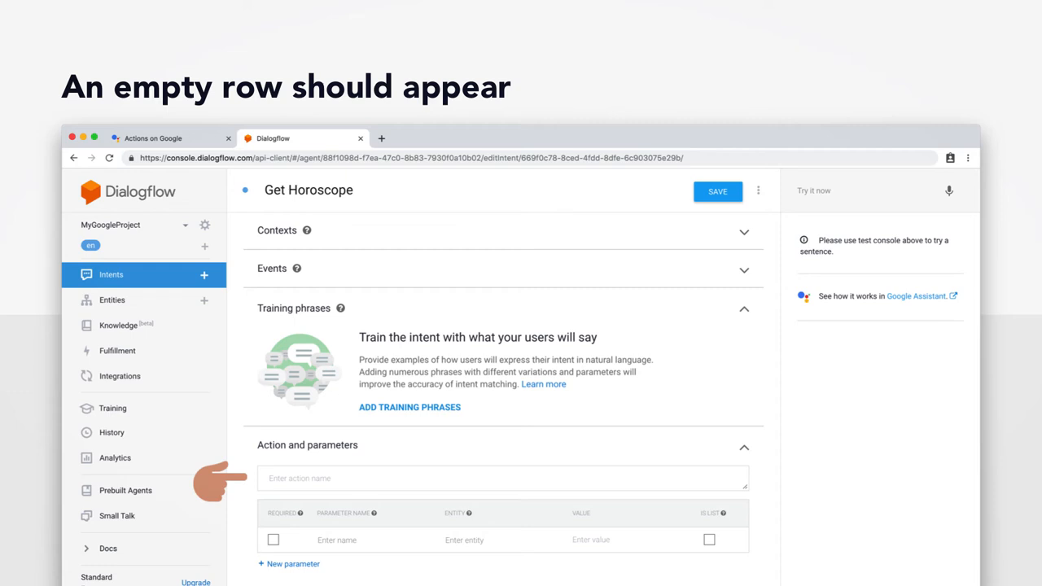
{"action": "type", "text": "@zodiac-sign"}
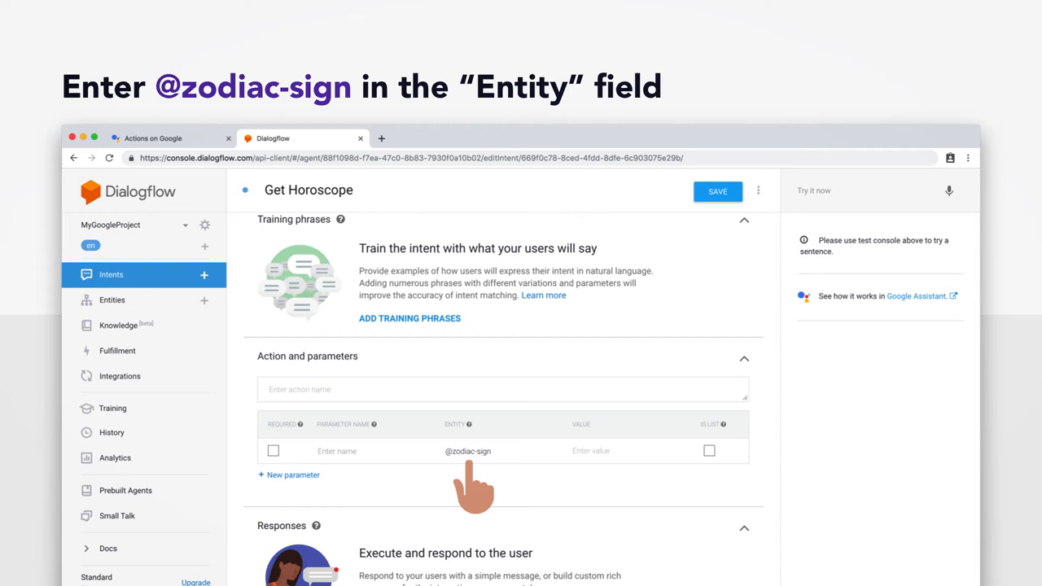
{"action": "type", "text": "zodiac-sign"}
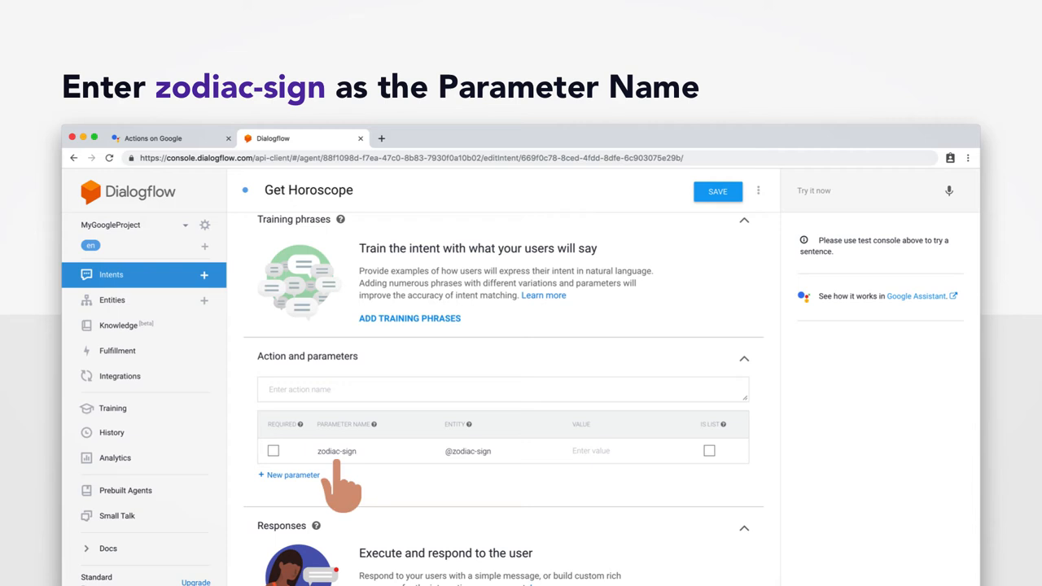
Step: Mark zodiac-sign as required and start a blank training-phrase entry
{"action": "left_click", "coordinate": [274, 449]}
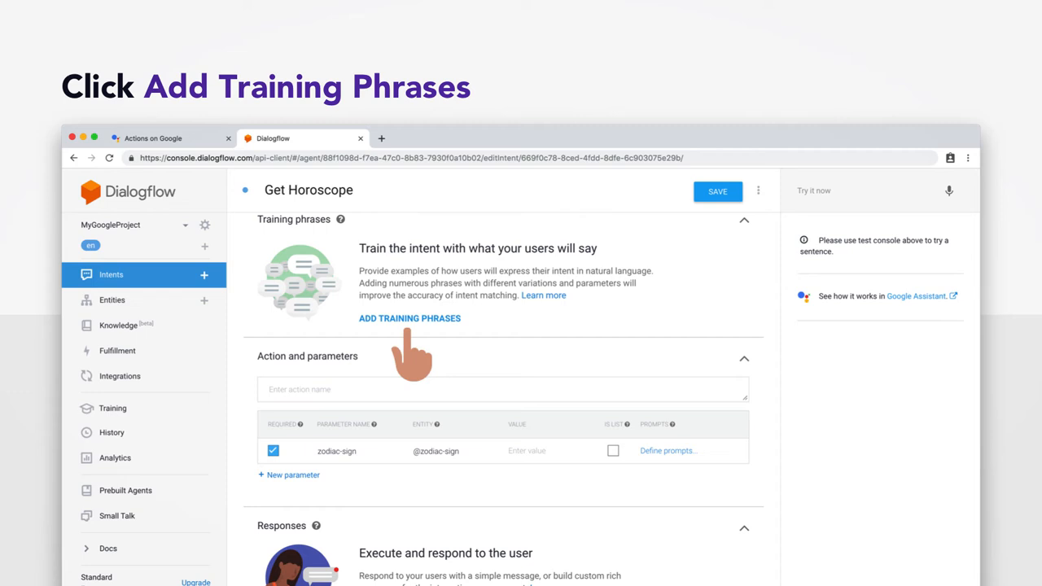
{"action": "left_click", "coordinate": [410, 317]}
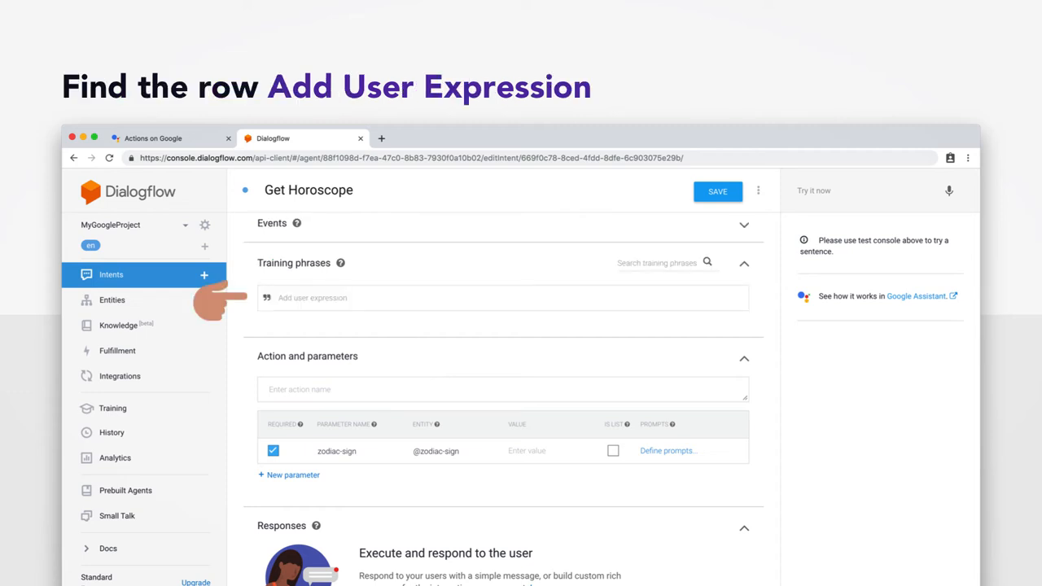